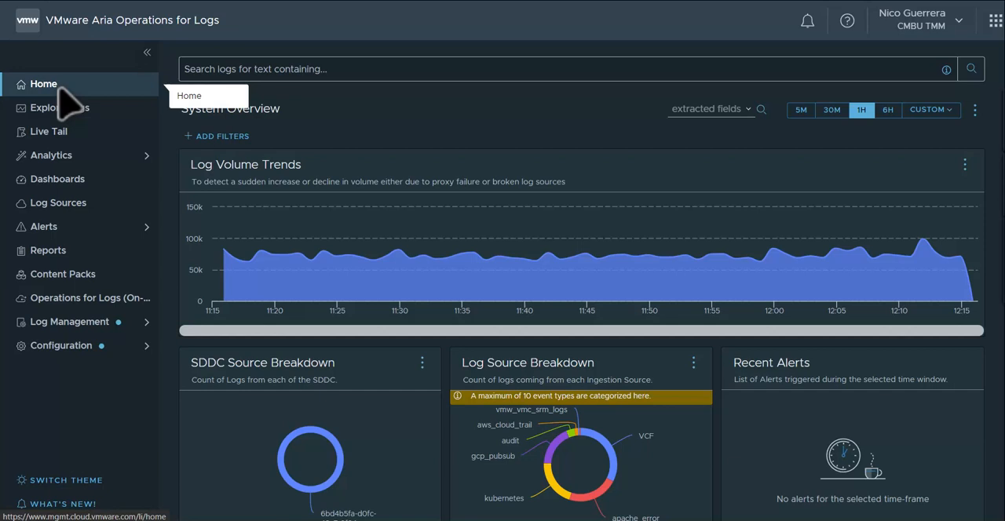
mouse_move(59, 101)
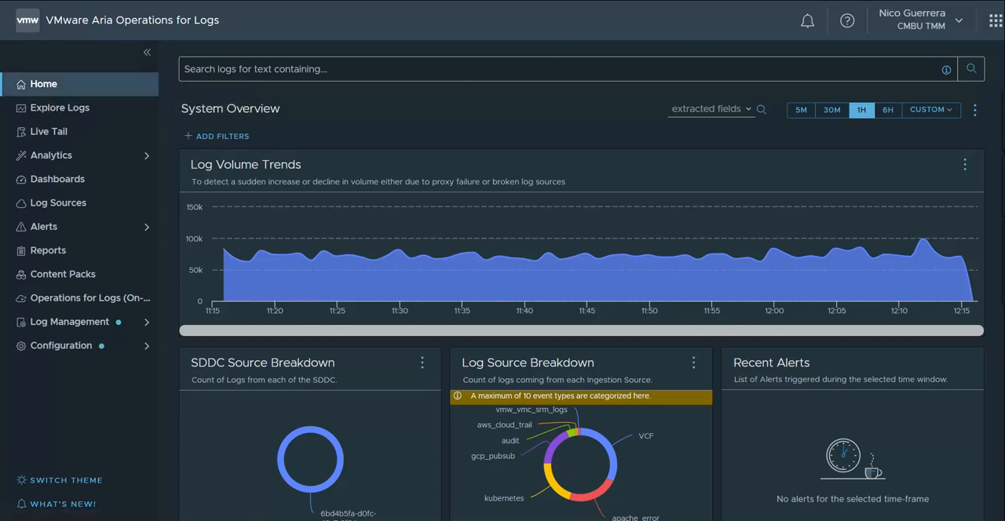
mouse_move(43, 84)
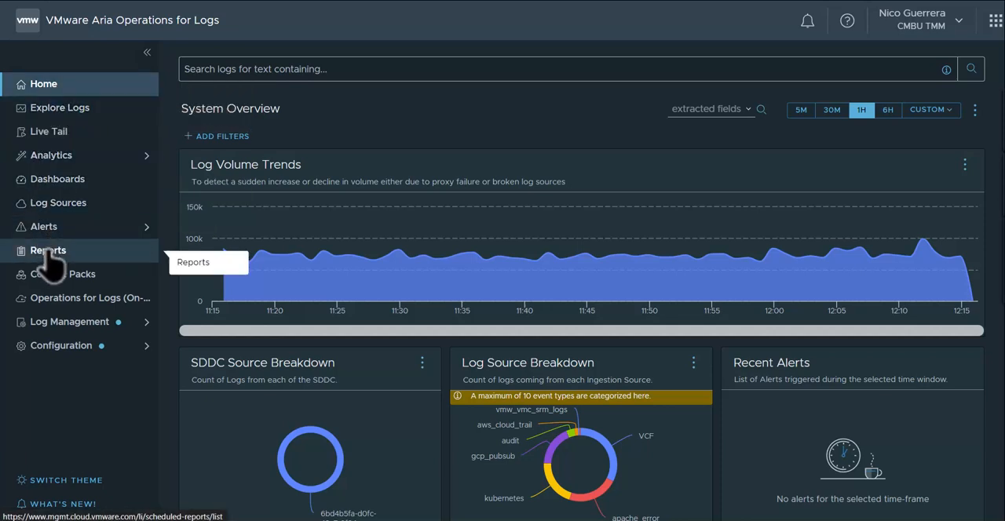
- Create a new scheduled report named 'vCenter Login Report' using the Security - Authentication dashboard
click(47, 250)
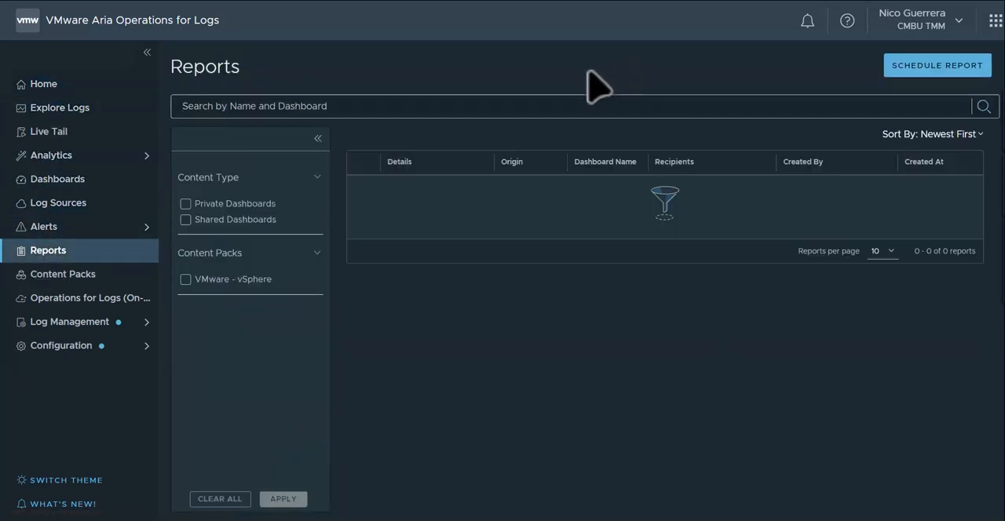
mouse_move(568, 373)
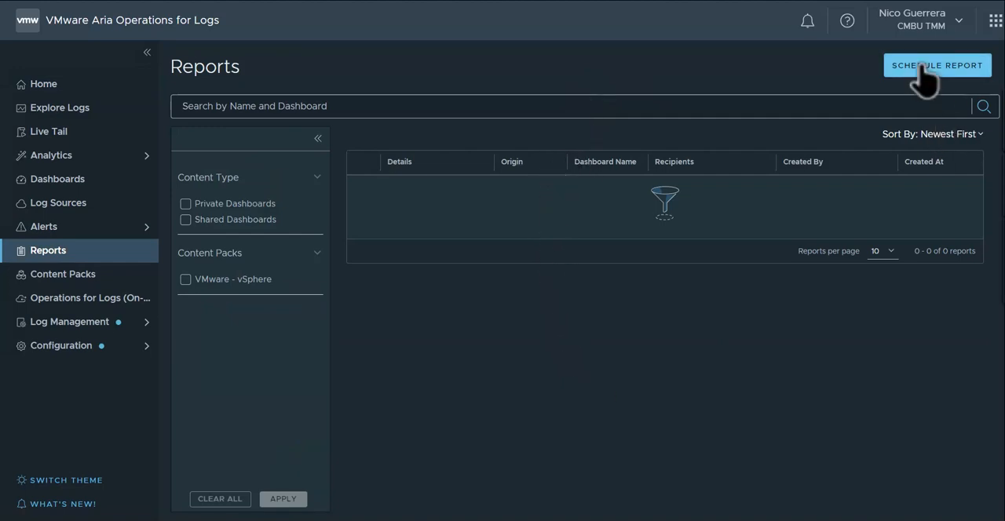
click(939, 65)
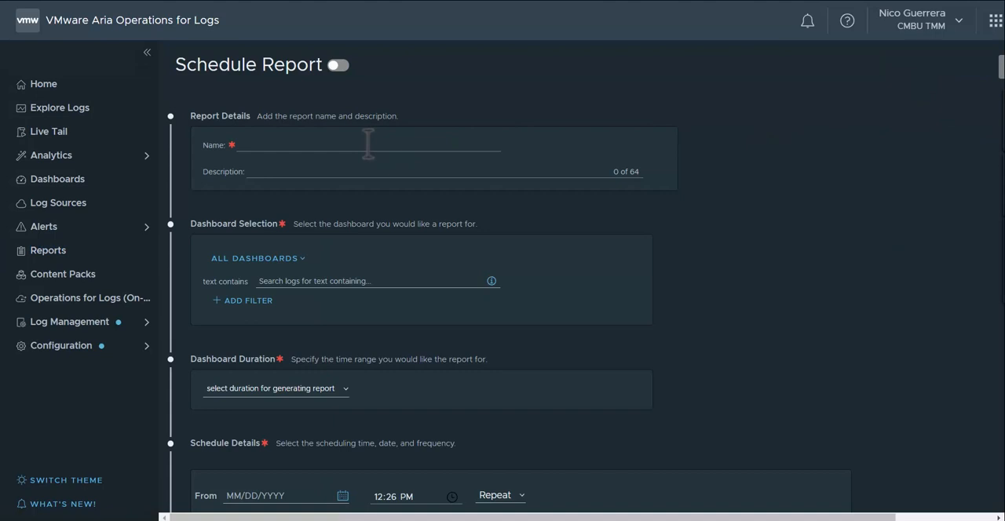
text(vCenter Login Report)
text(Administrator or root logins to vCenter hosts)
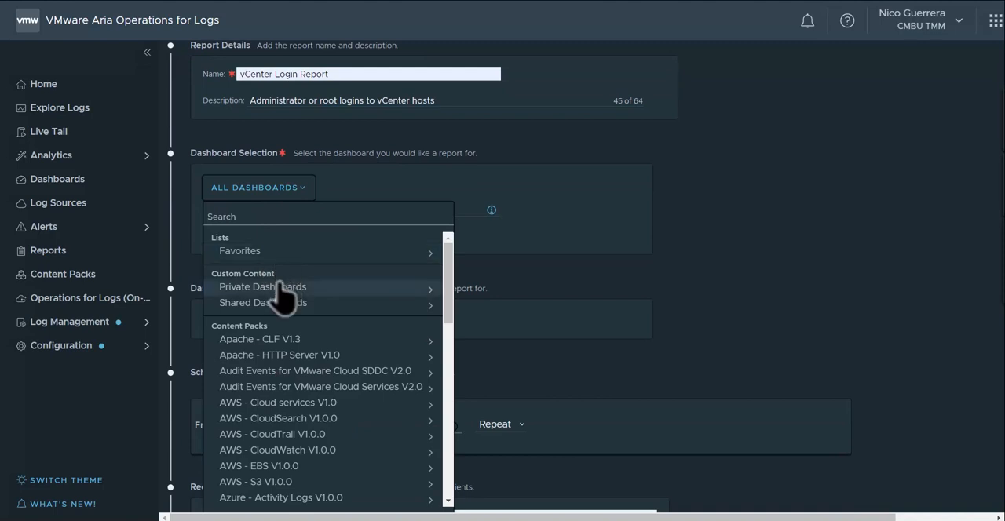
scroll(down, 3)
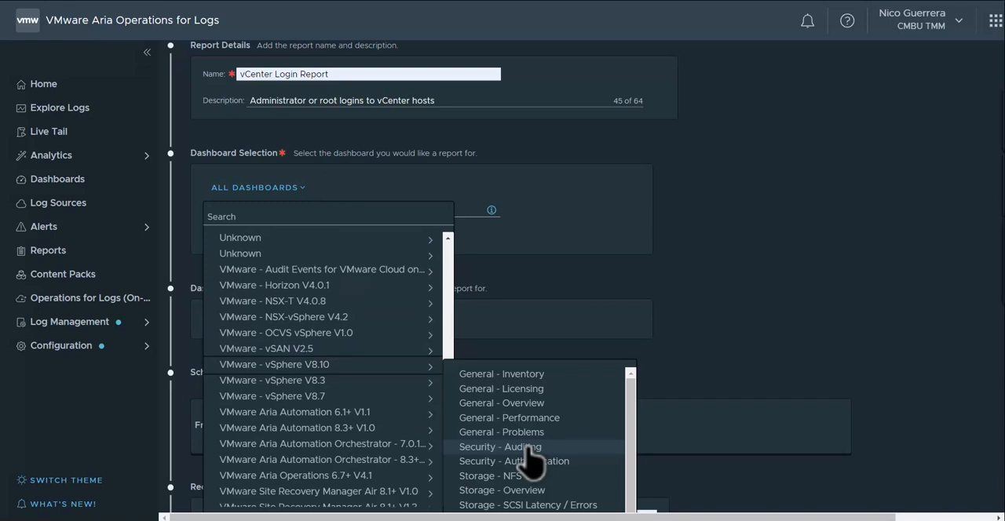
click(514, 461)
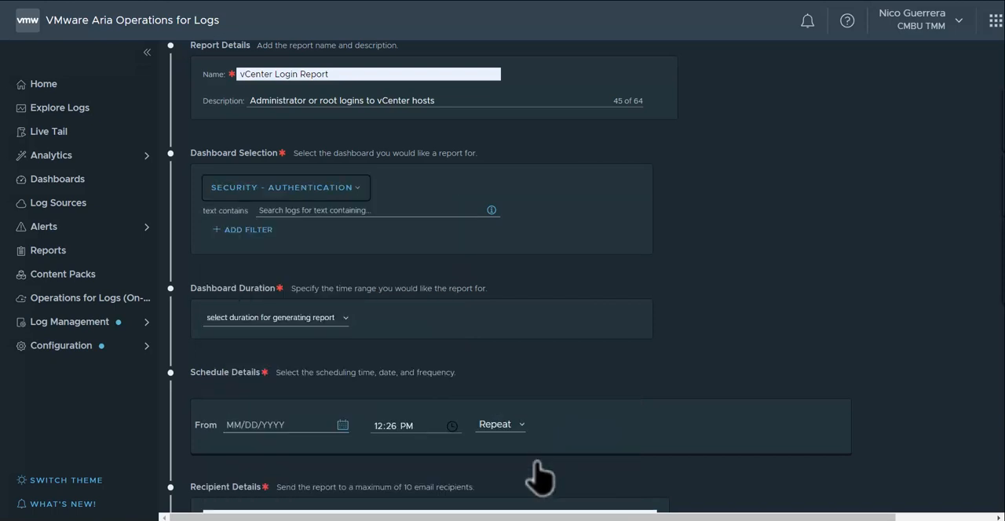
mouse_move(330, 235)
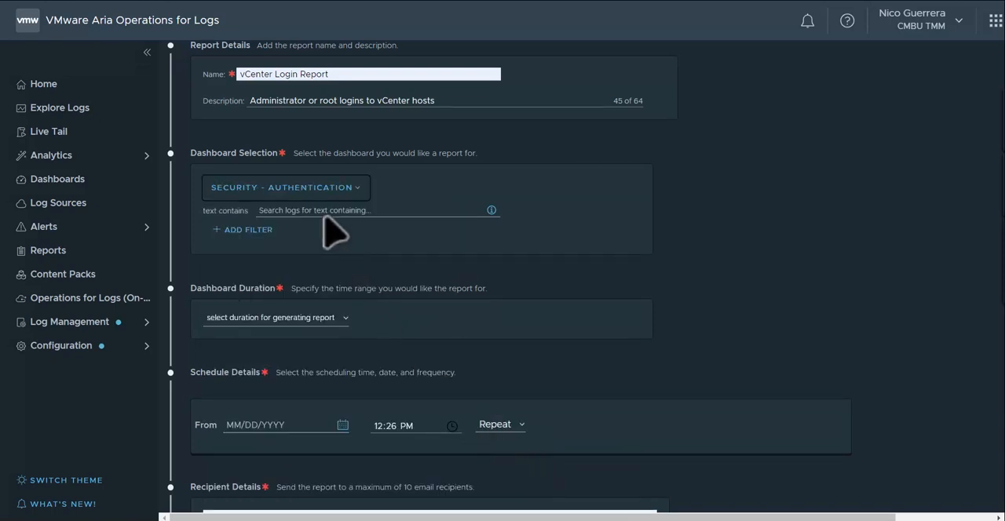
mouse_move(325, 218)
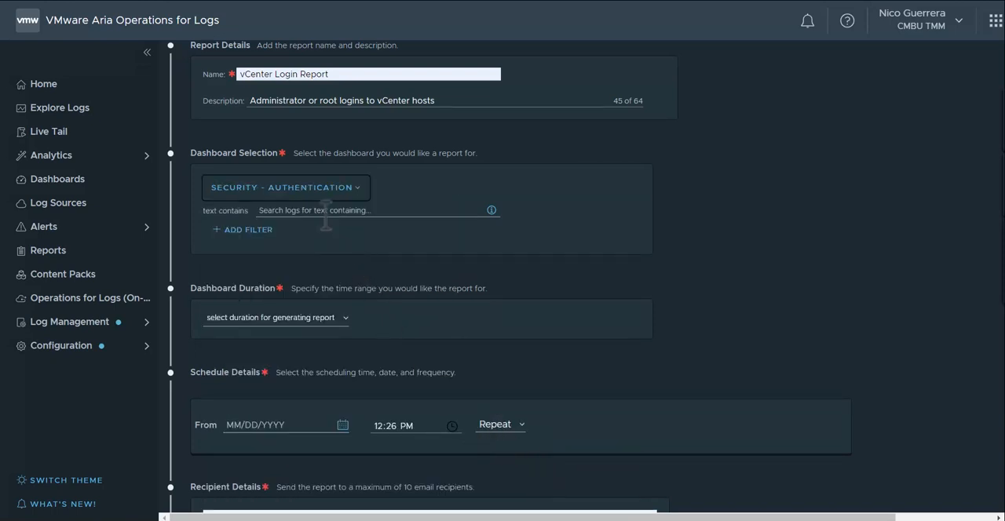
- Start adding an extra filter to the dashboard query by browsing its field list
click(243, 229)
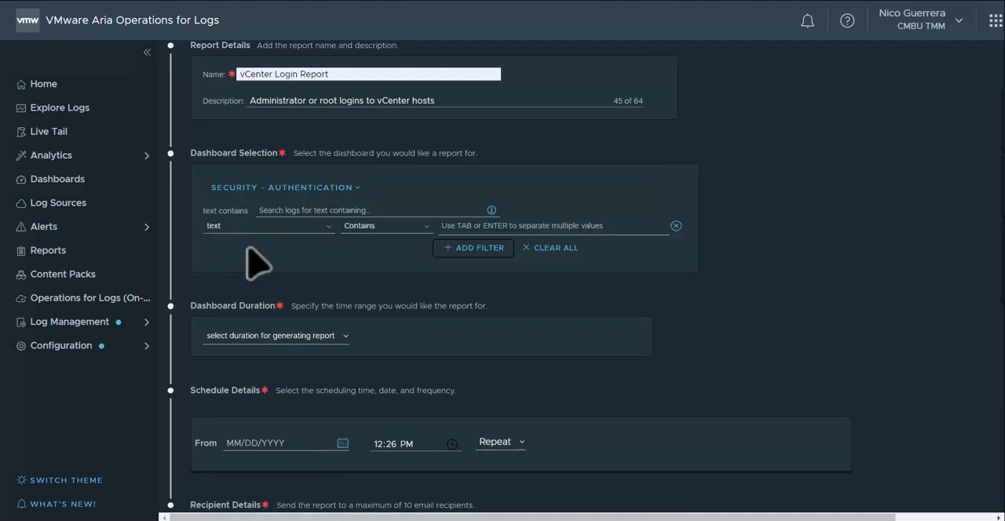
click(268, 226)
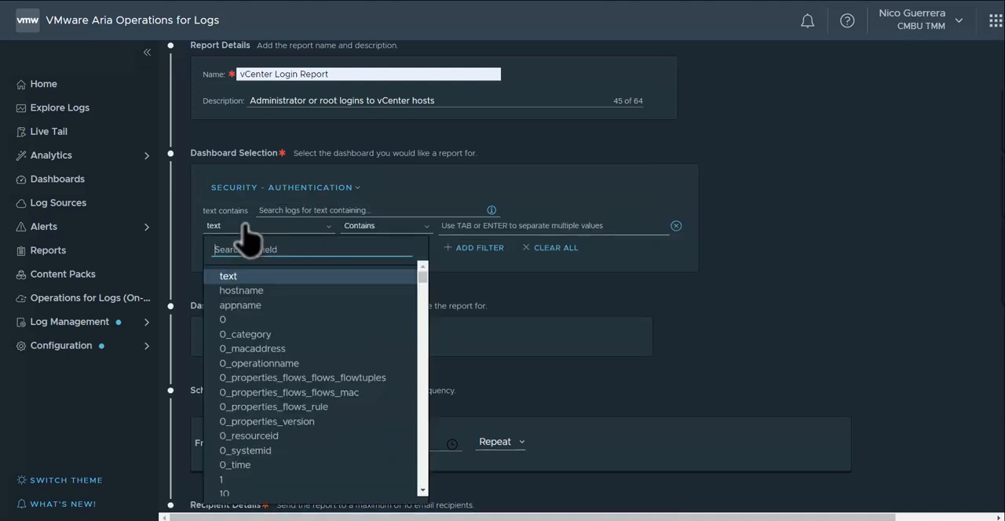
mouse_move(287, 463)
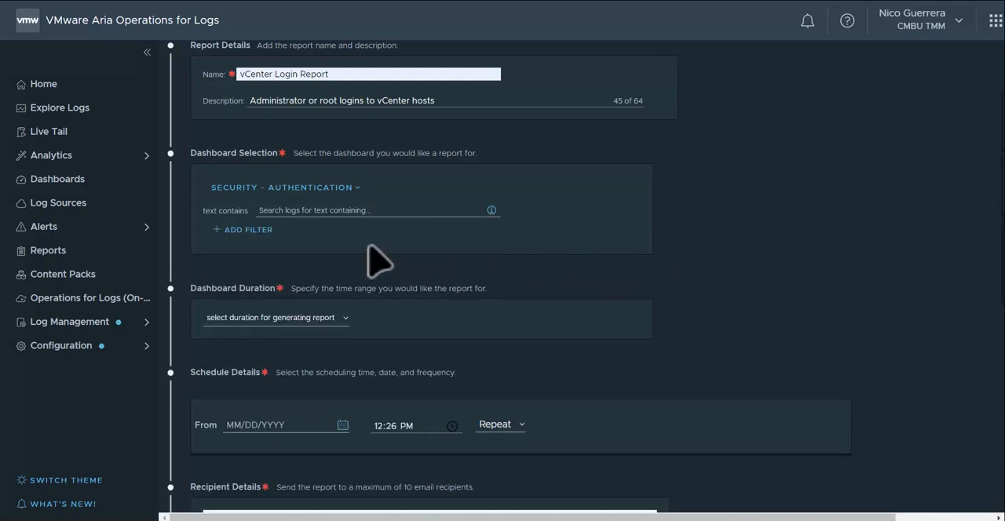
scroll(down, 3)
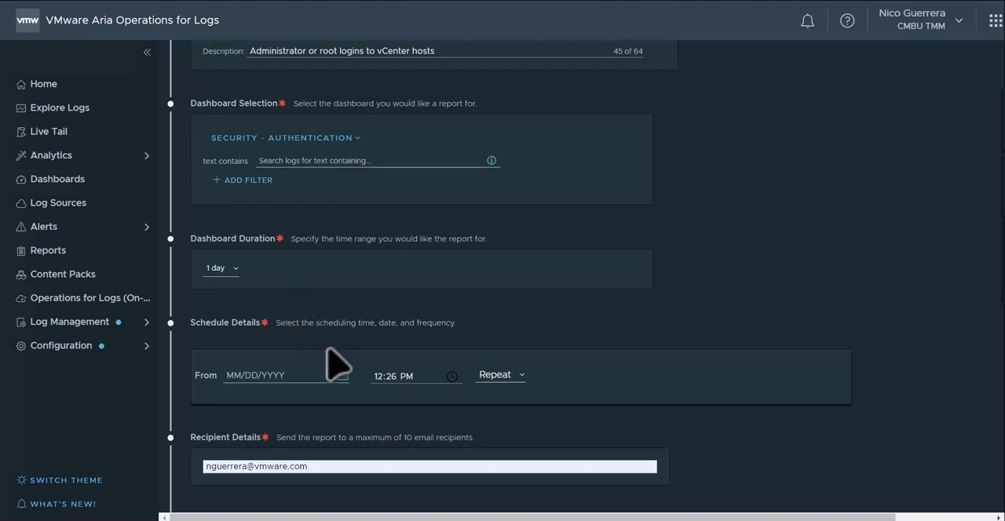
- Set the report to start 06/29/2023 and repeat daily
text(06/29/2023)
text(30)
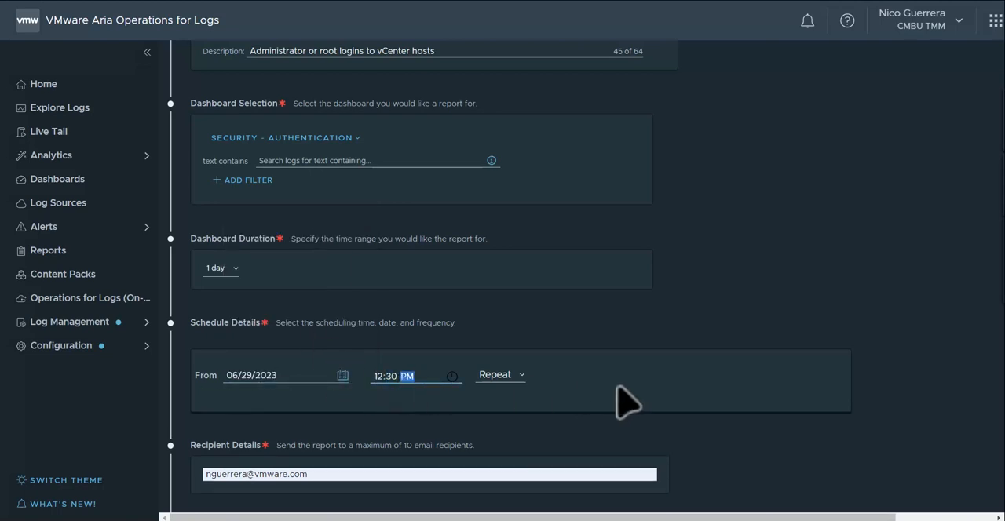
click(500, 375)
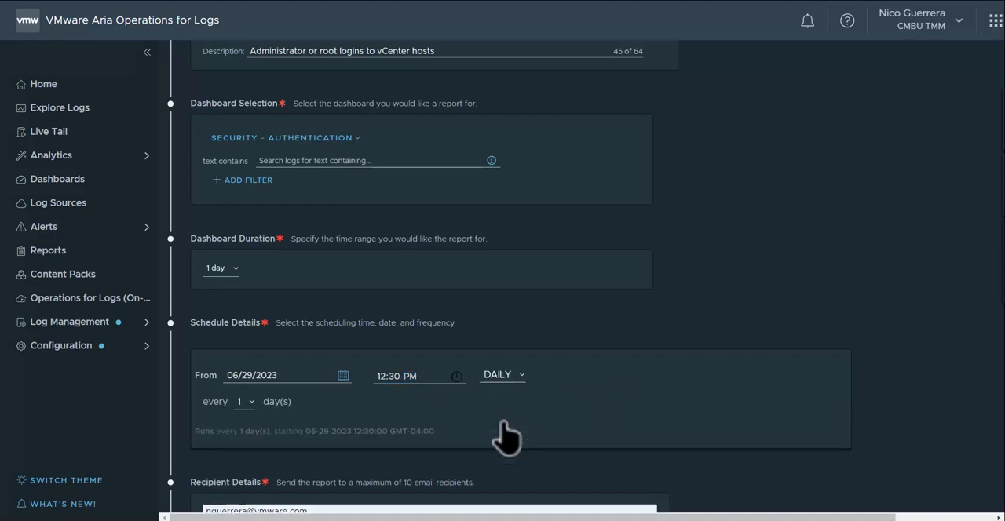
mouse_move(498, 385)
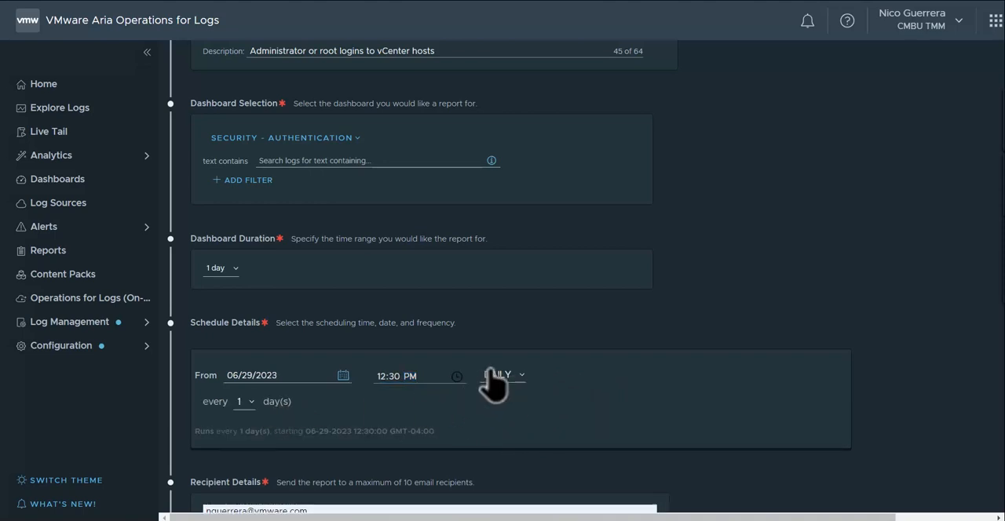
click(503, 374)
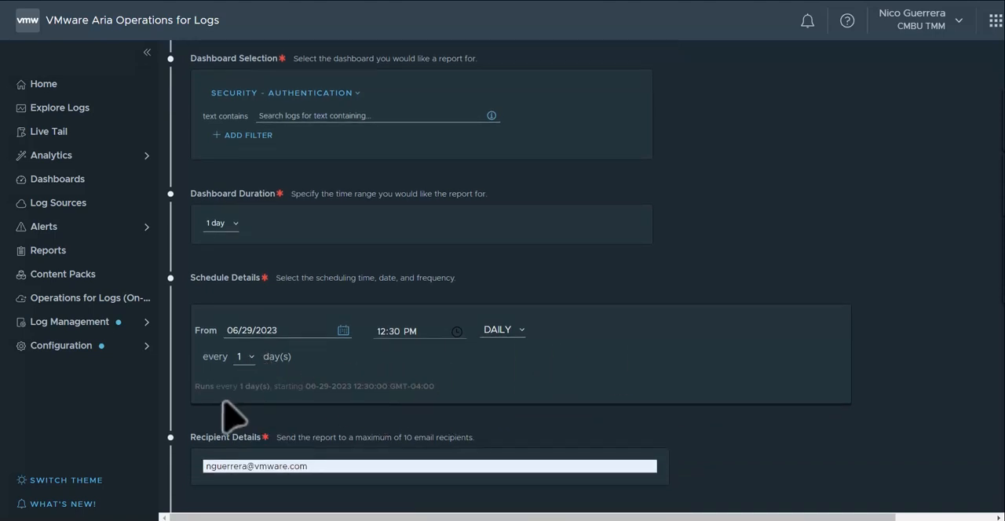
mouse_move(200, 411)
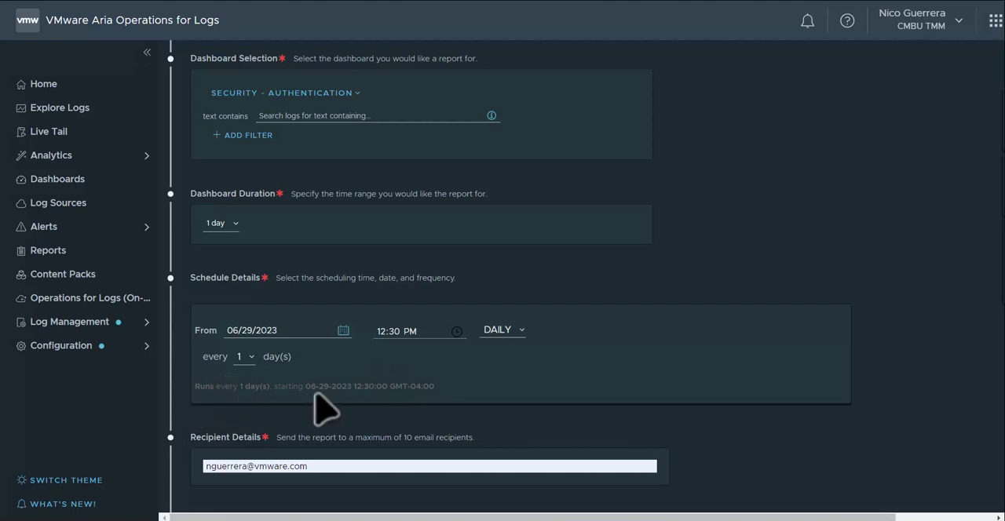
mouse_move(363, 392)
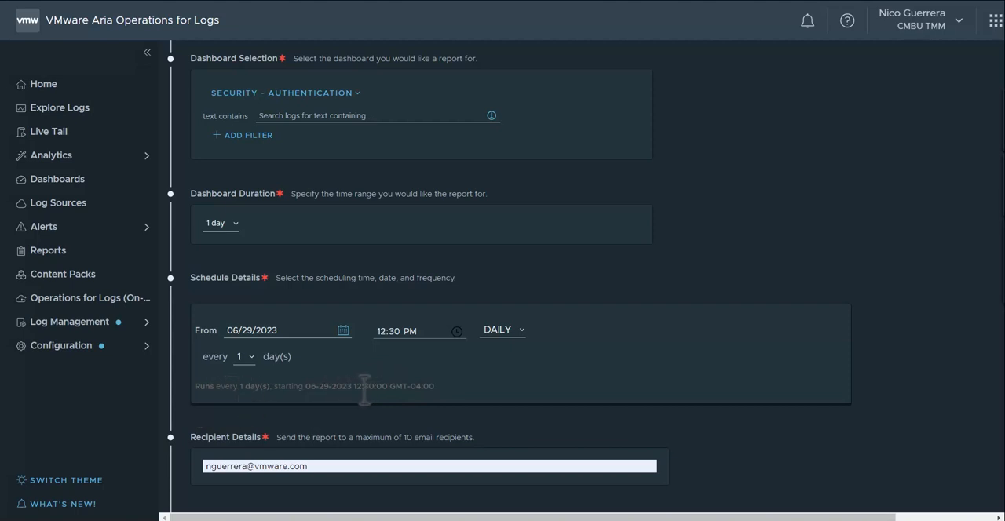
mouse_move(322, 473)
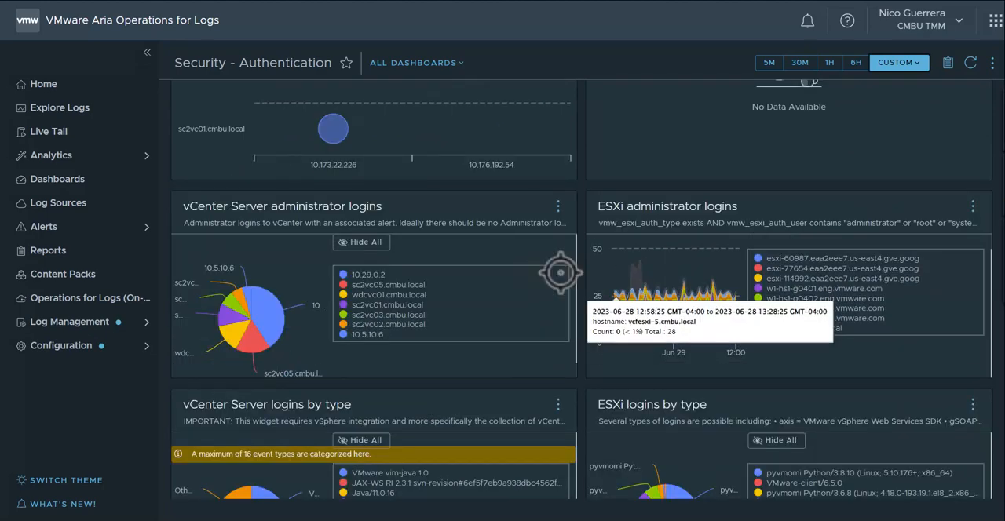
- Save the report and switch on the vCenter Login Report schedule in the Reports list
scroll(down, 3)
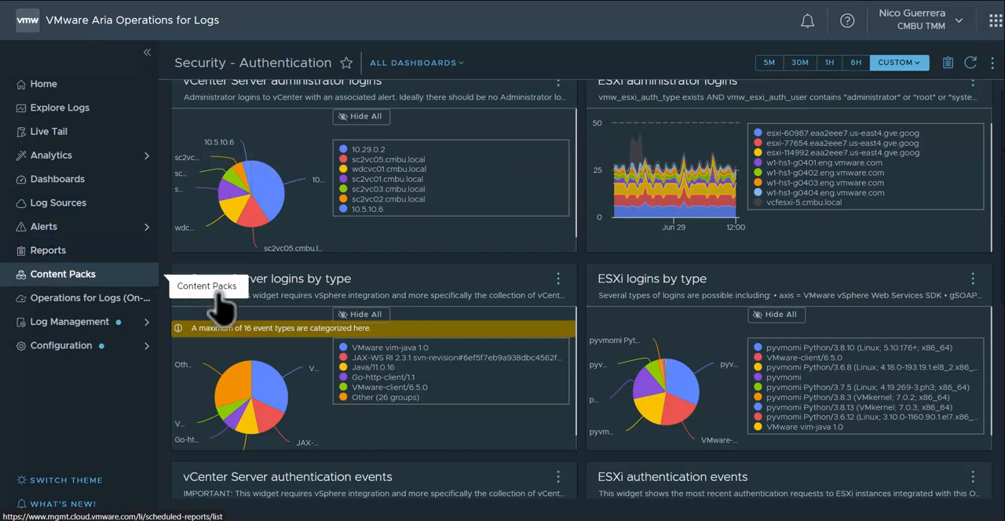
click(48, 249)
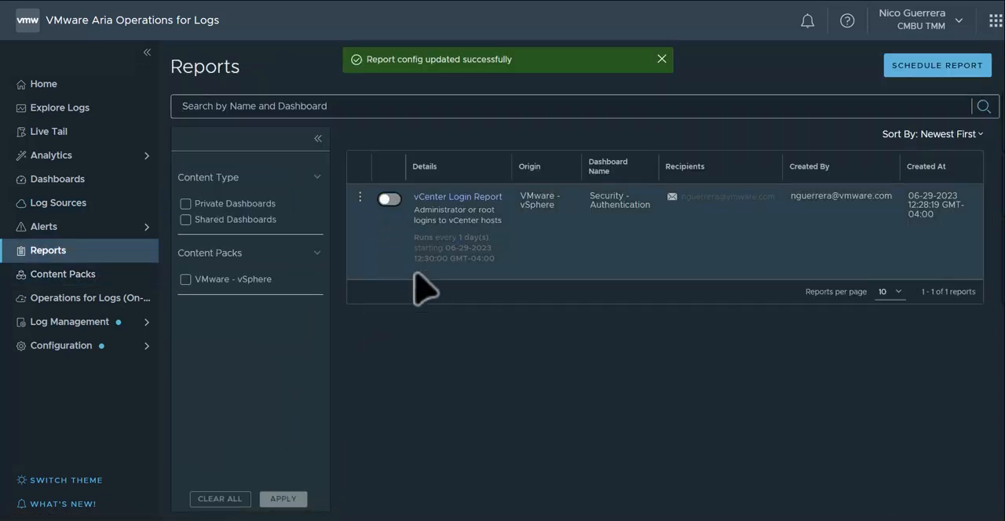
click(389, 198)
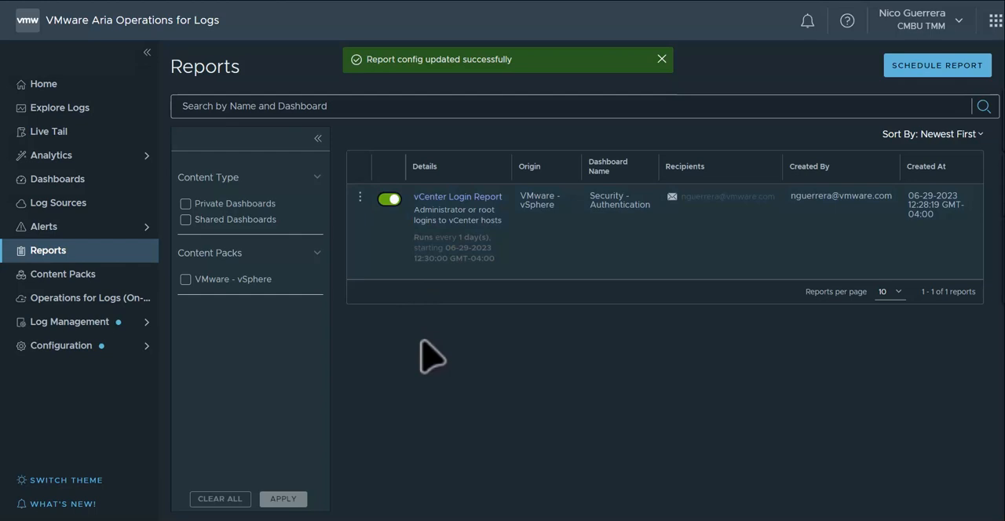
click(661, 59)
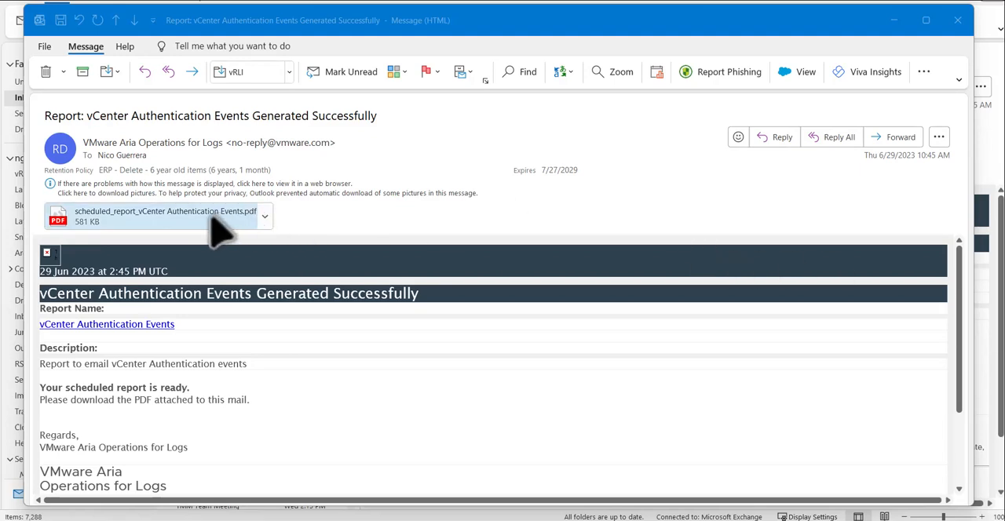
mouse_move(145, 338)
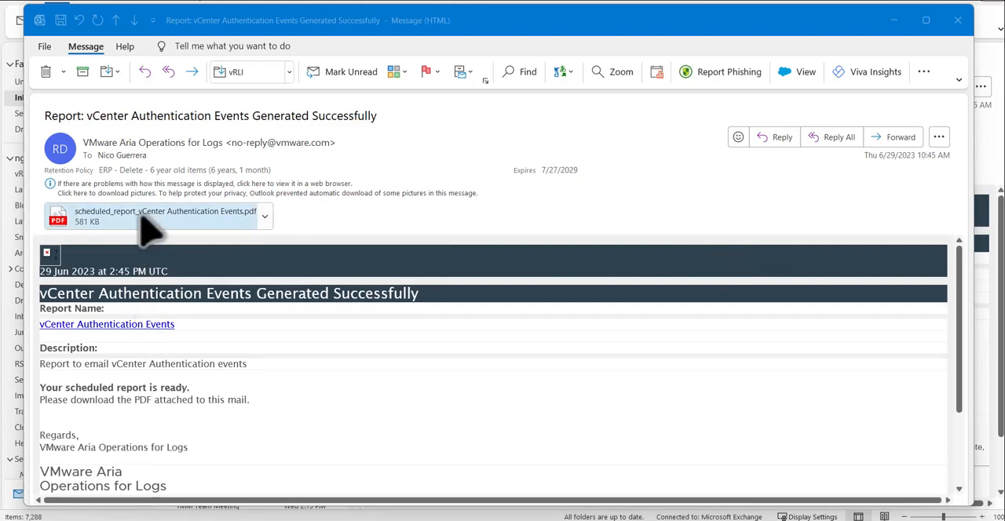
- Open the emailed scheduled_report PDF attachment, confirming the Opening Mail Attachment prompt
double_click(149, 216)
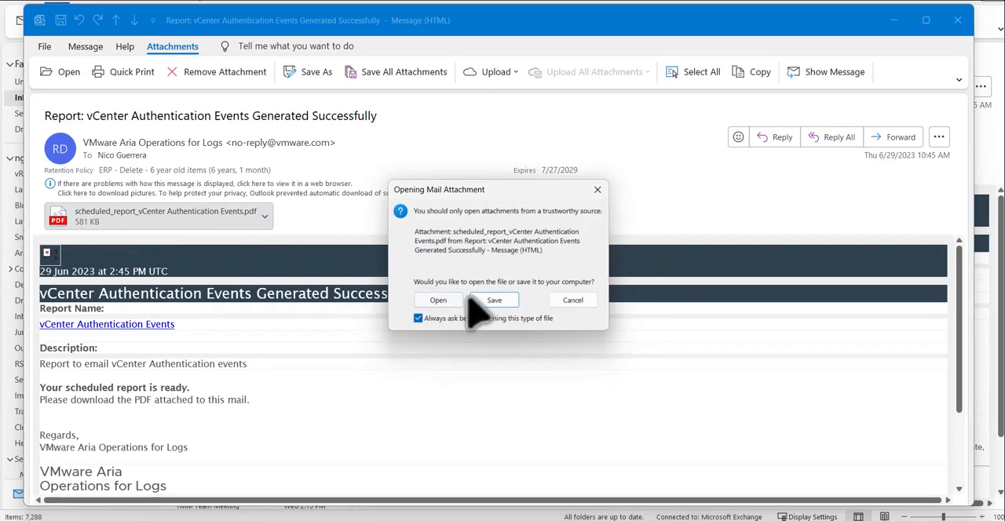
click(439, 300)
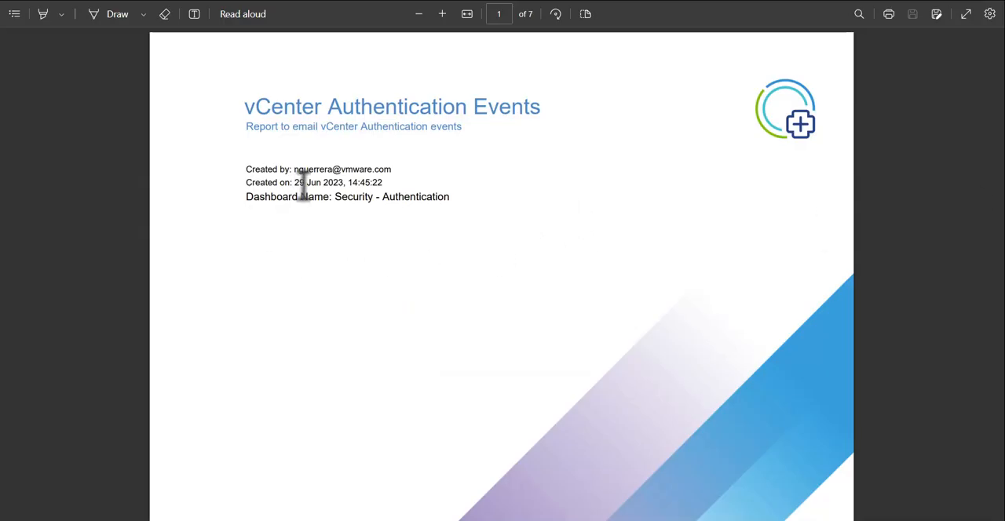
mouse_move(263, 128)
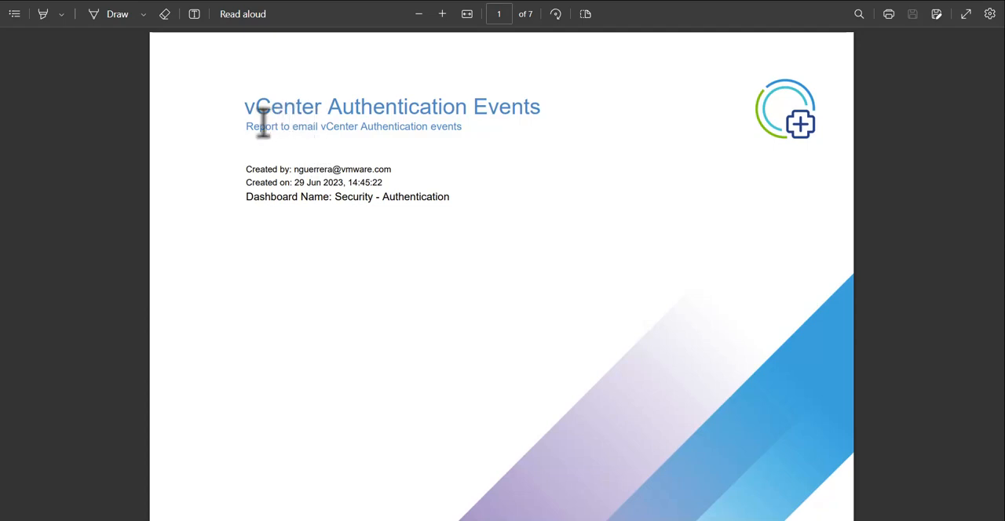
mouse_move(306, 251)
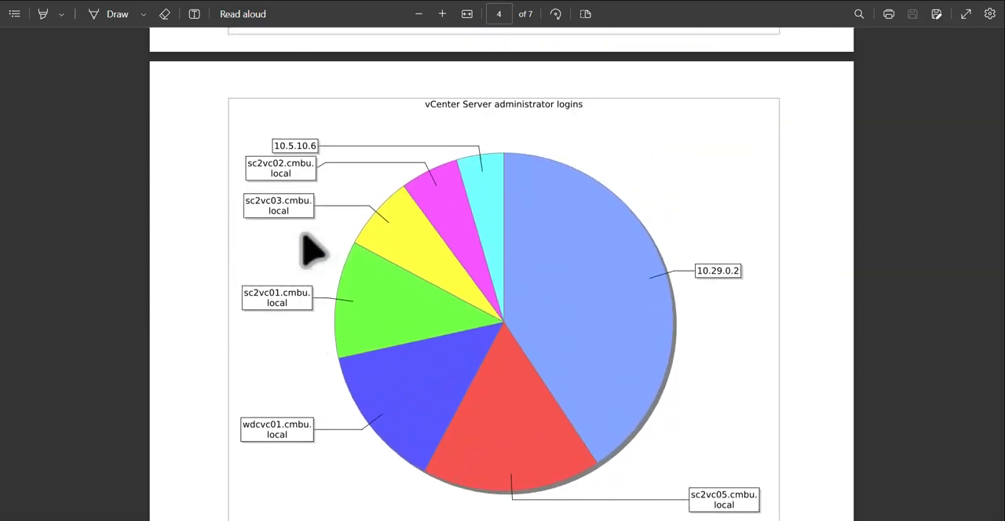
scroll(down, 3)
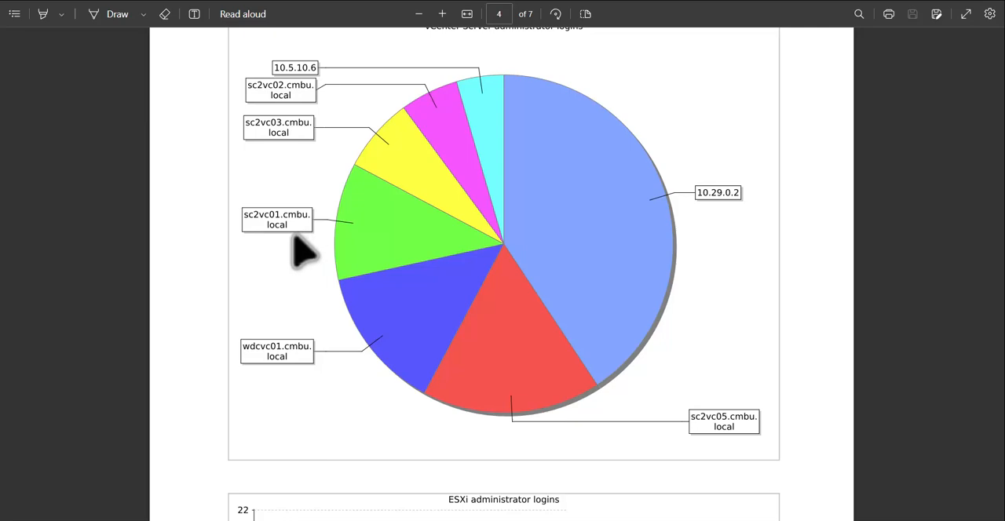
scroll(down, 3)
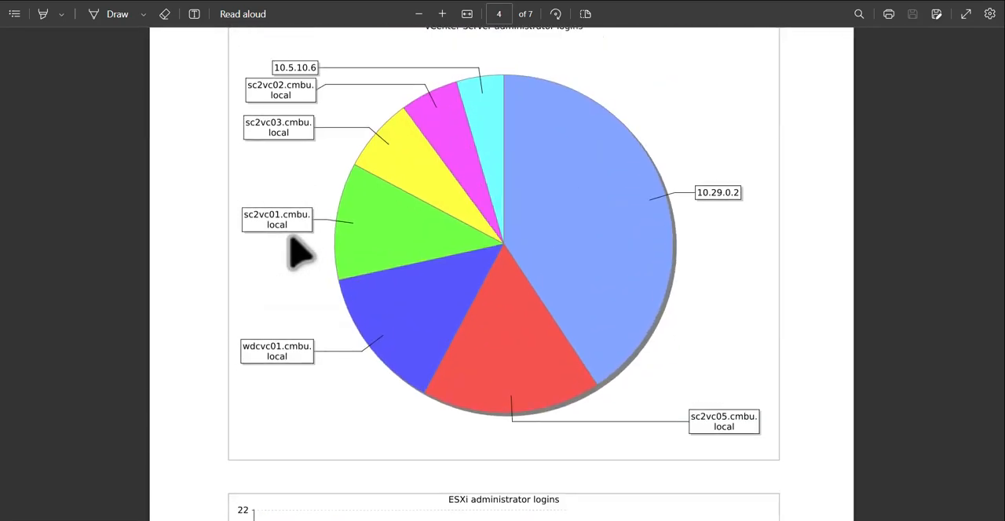
scroll(down, 3)
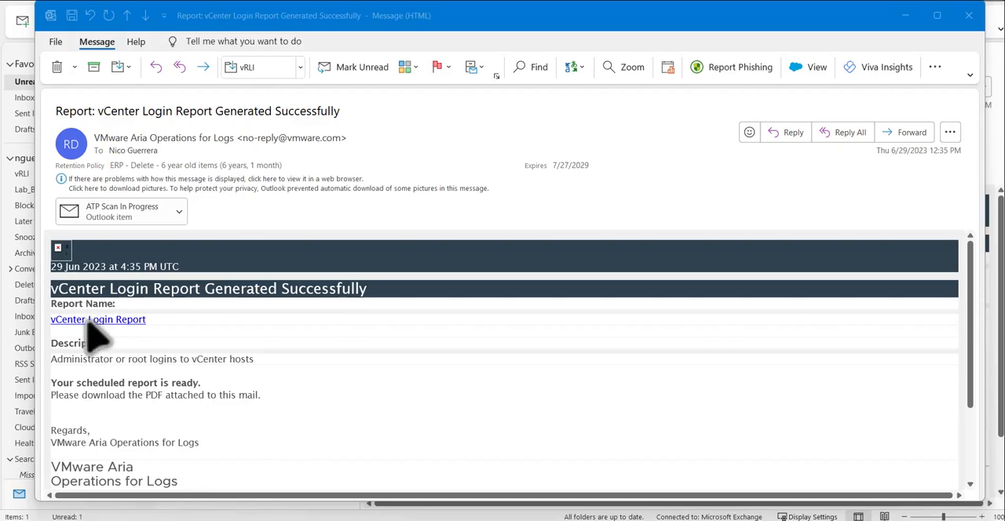
- Follow the email's vCenter Login Report link to the report details page
click(97, 320)
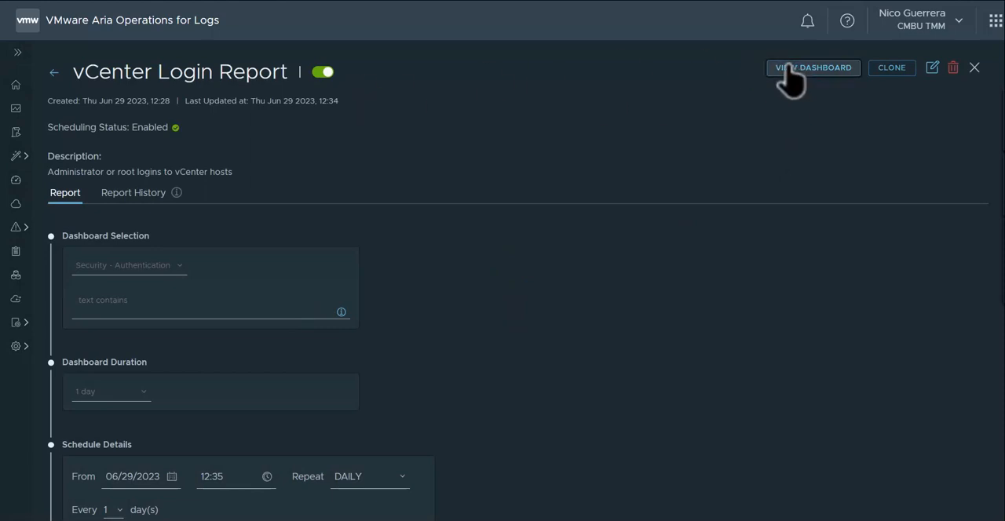
- Open the Security - Authentication dashboard and view the vCenter Server administrator logins query
click(812, 68)
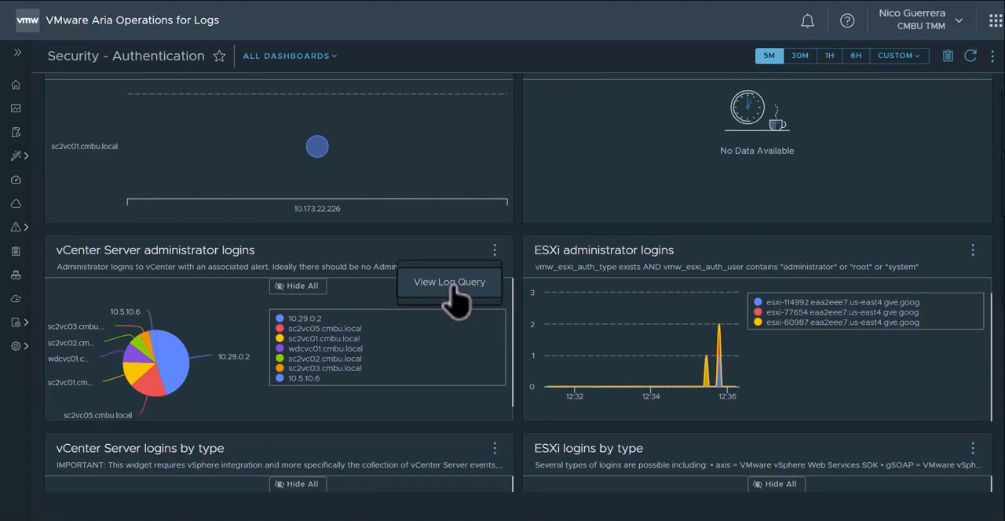
click(449, 282)
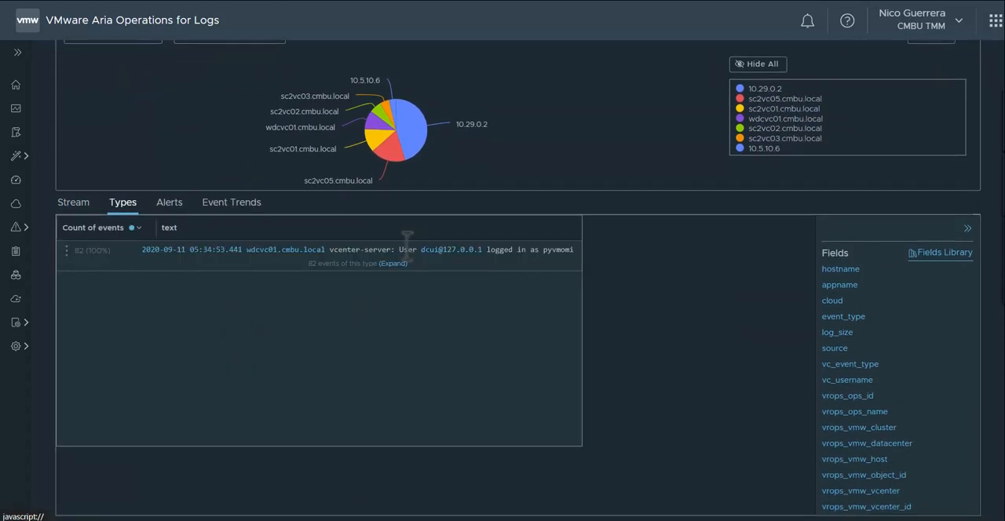
mouse_move(99, 261)
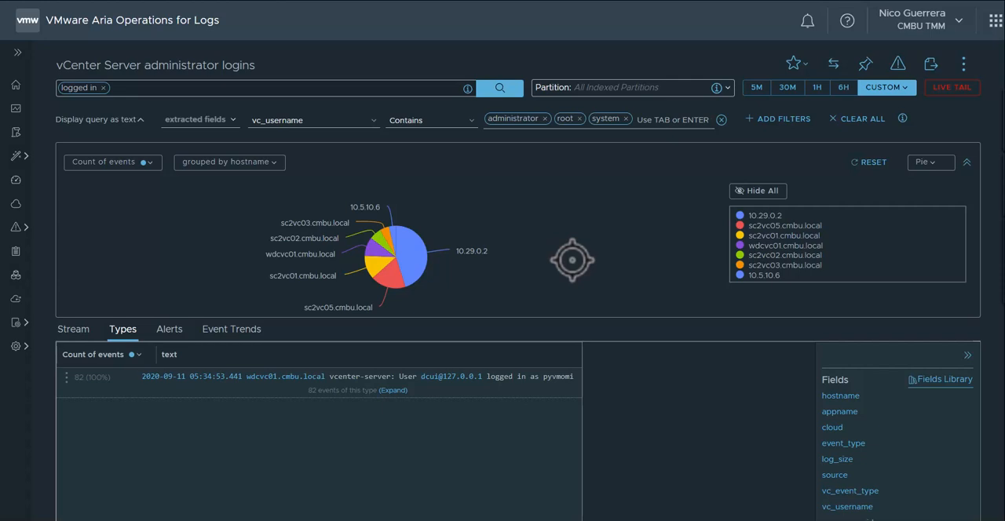
mouse_move(601, 264)
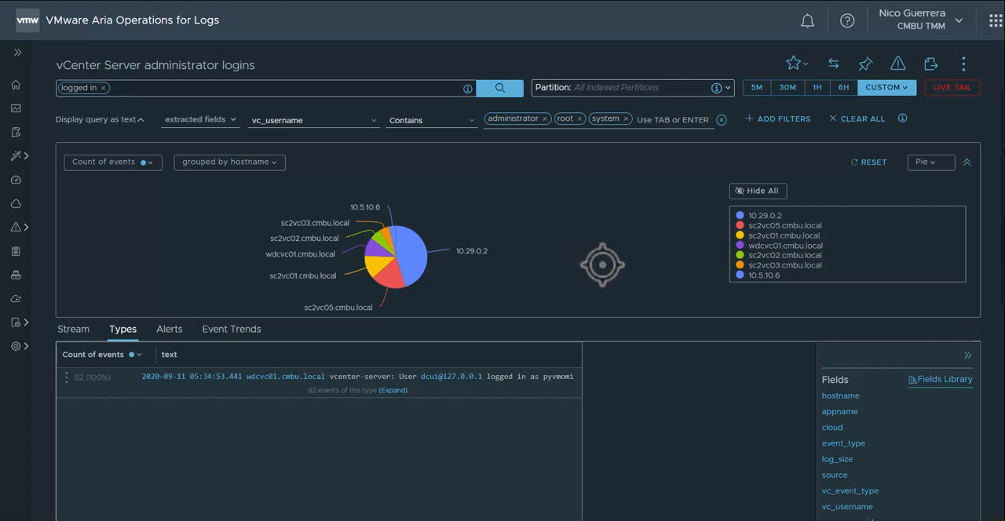